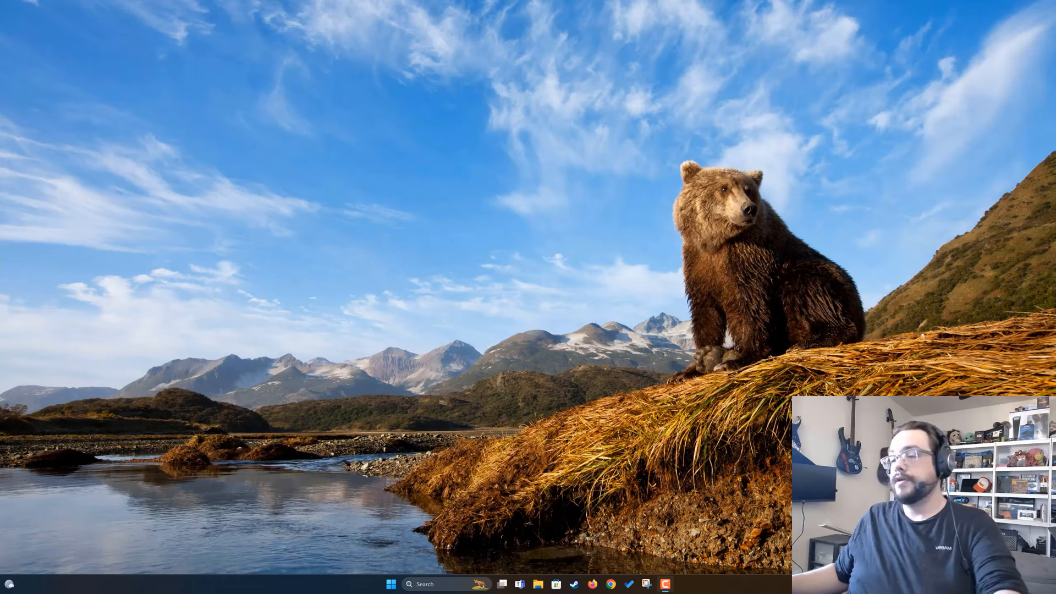
# Step: Reach the AMD drivers page and settle on the Graphics category after briefly browsing Processors
pyautogui.click(390, 584)
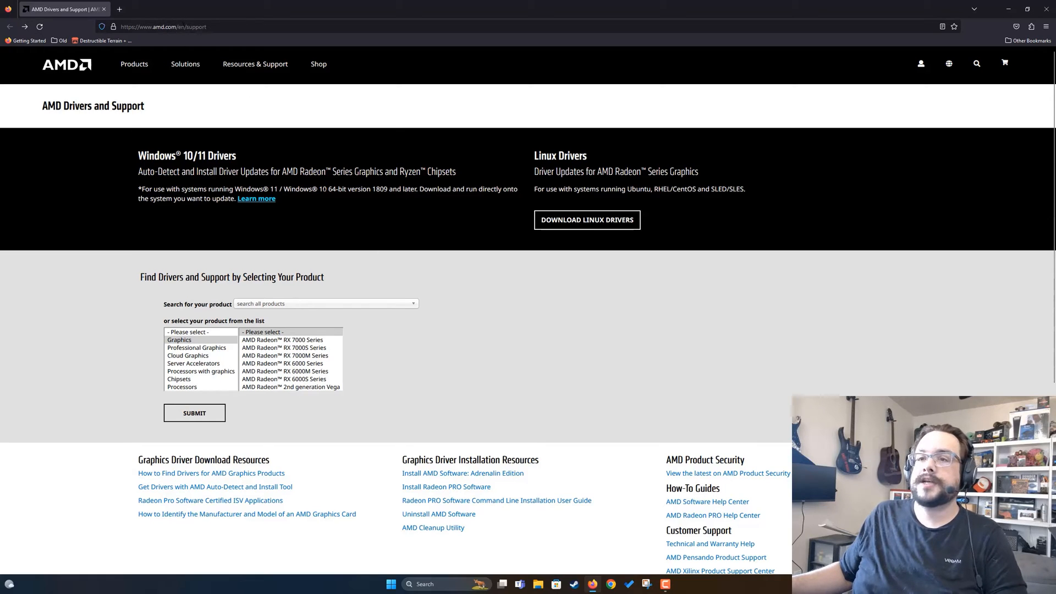
pyautogui.moveTo(292, 259)
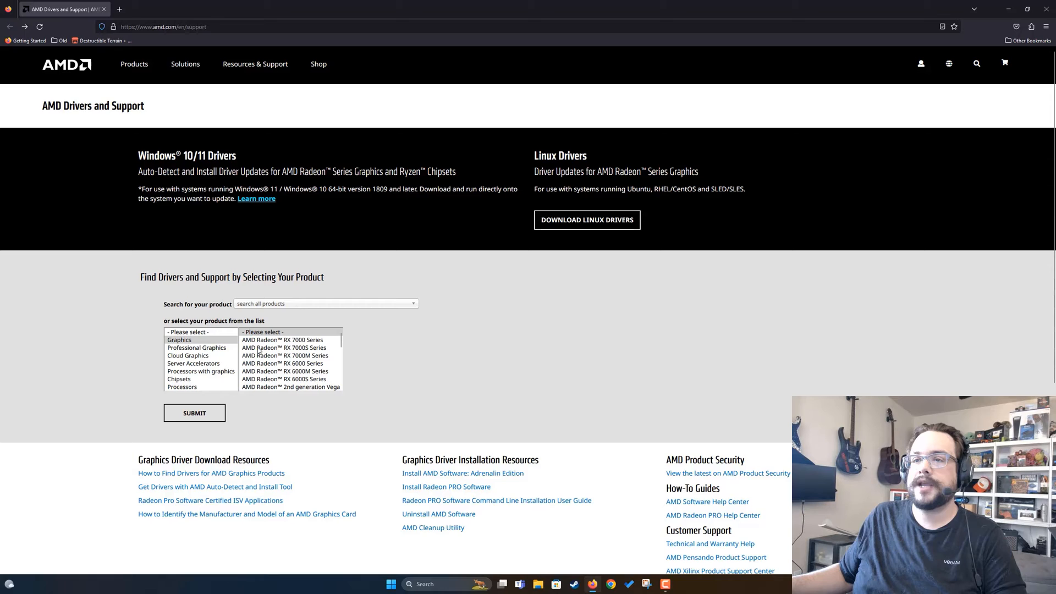
pyautogui.click(180, 340)
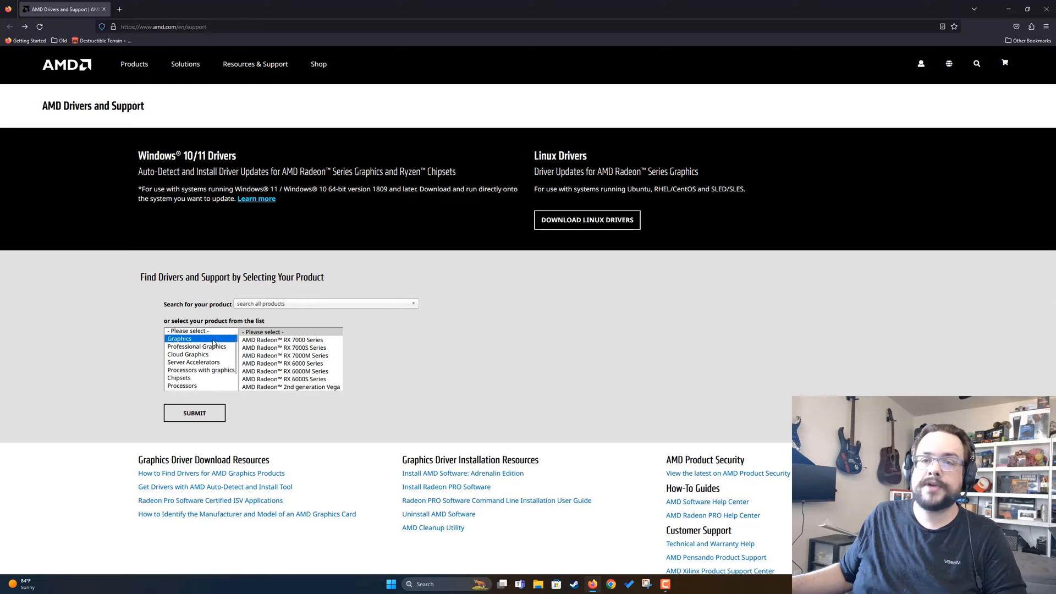
pyautogui.scroll(-3)
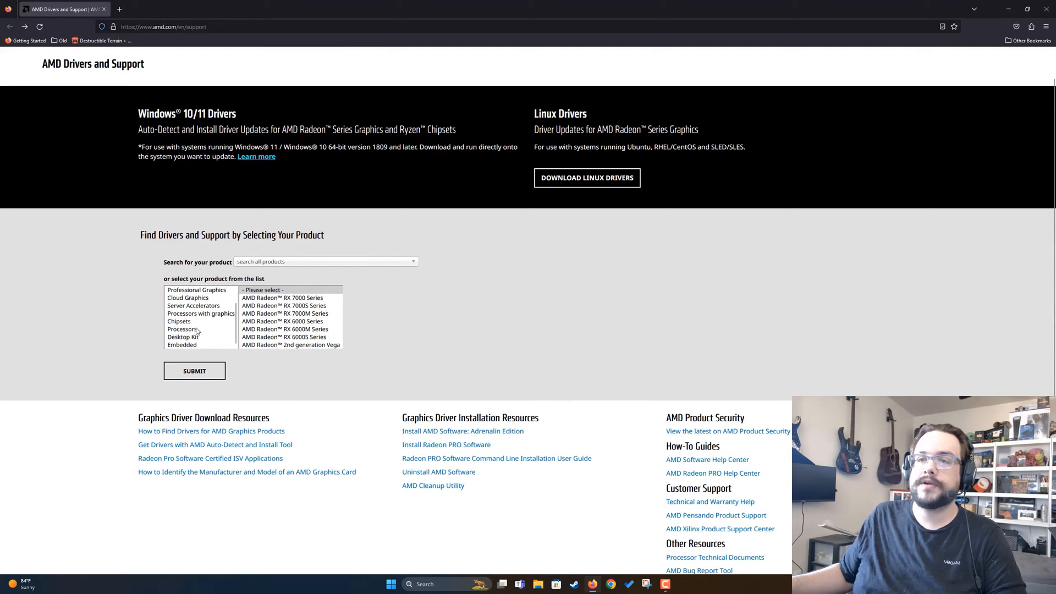
pyautogui.click(179, 328)
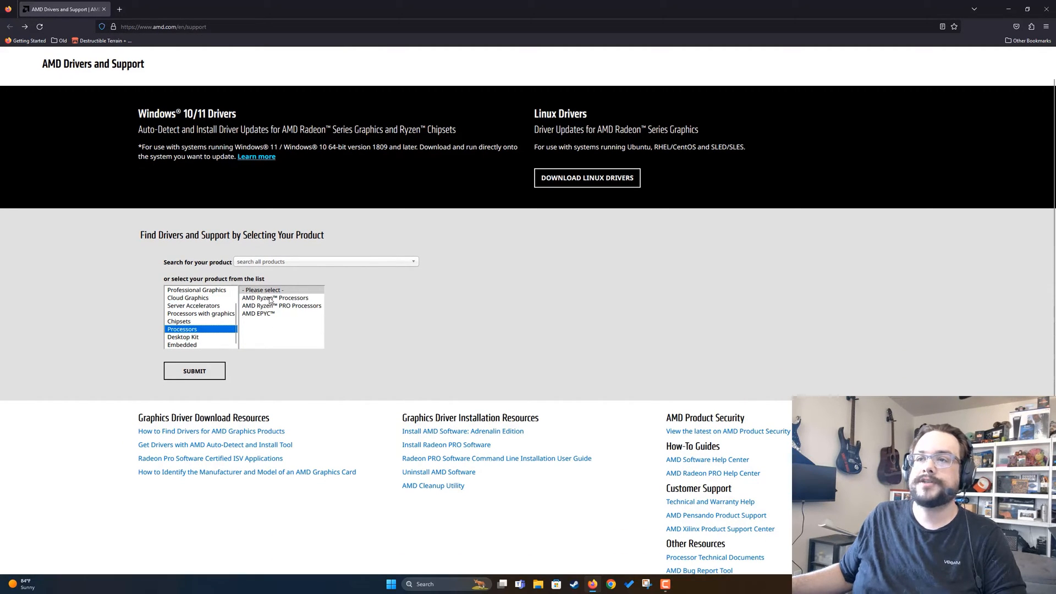
pyautogui.click(275, 297)
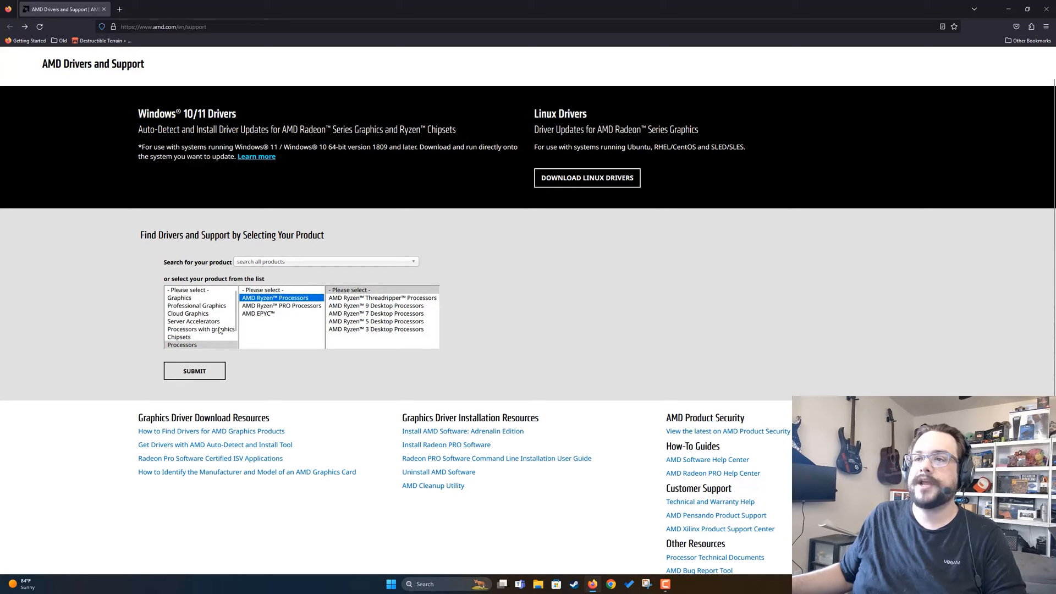
pyautogui.click(201, 328)
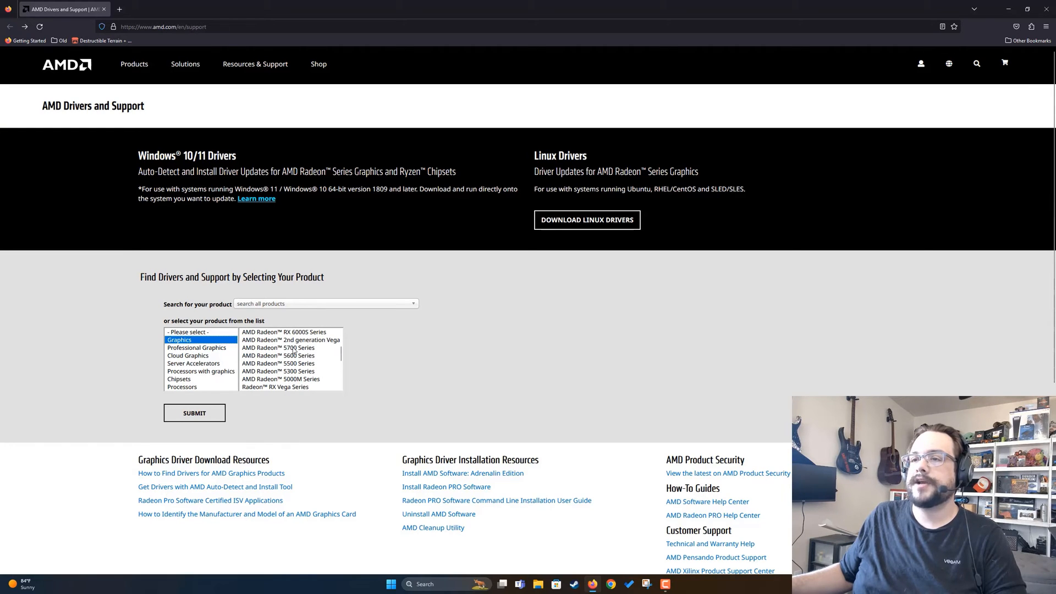
# Step: Select Radeon 5700 Series > RX 5700 XT, download the Adrenalin 23.10.2 driver and dismiss the newsletter pop-up
pyautogui.click(278, 348)
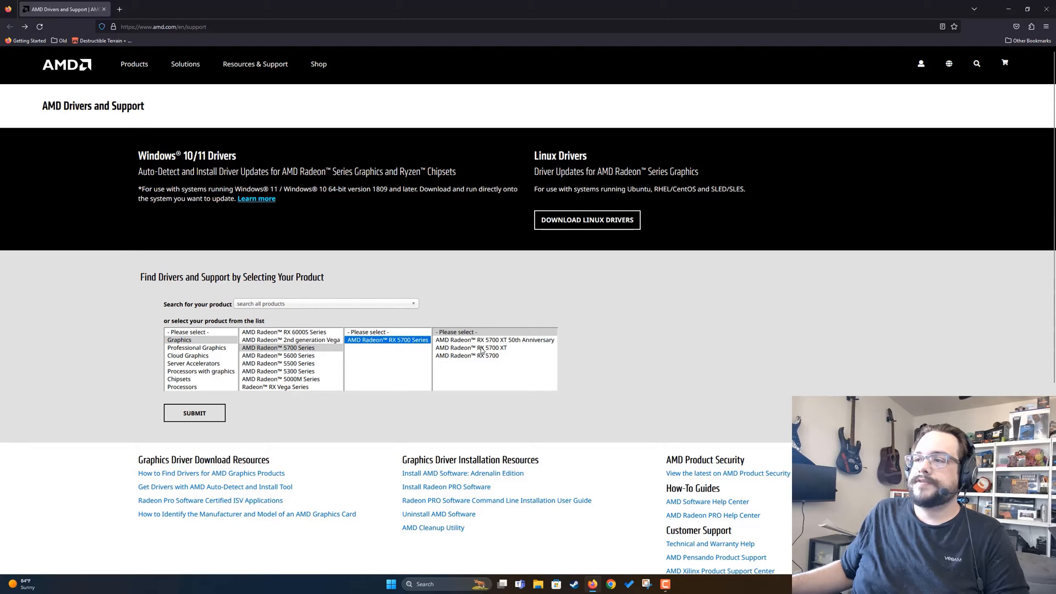
pyautogui.click(478, 347)
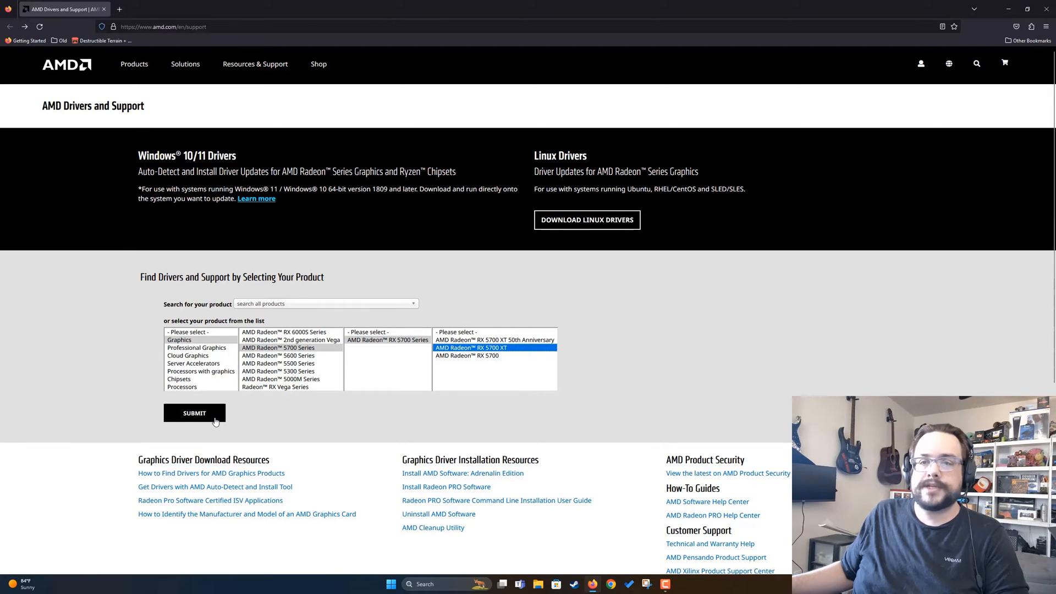
pyautogui.click(194, 413)
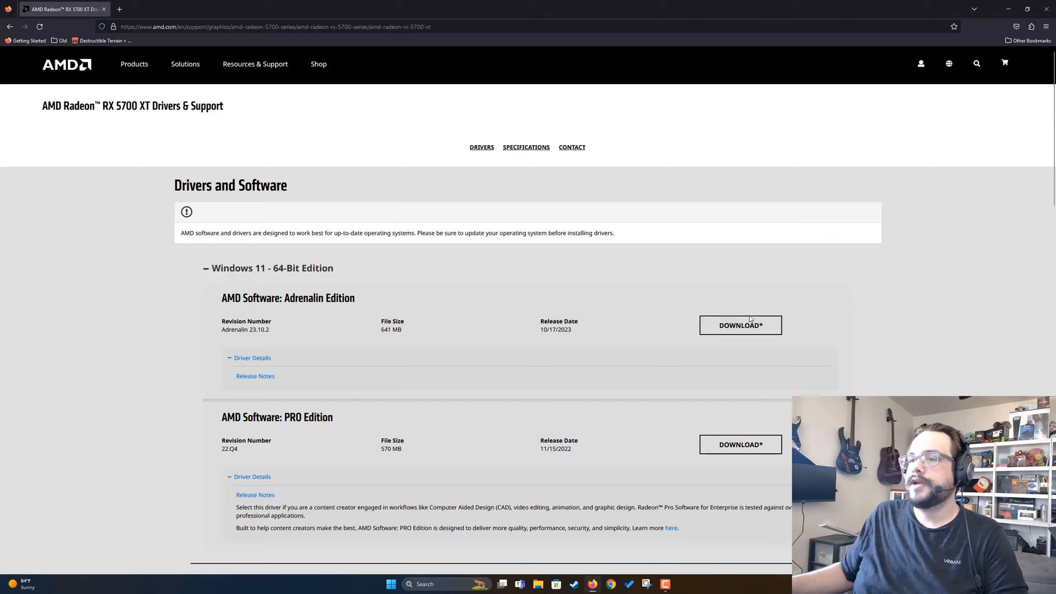
pyautogui.click(739, 326)
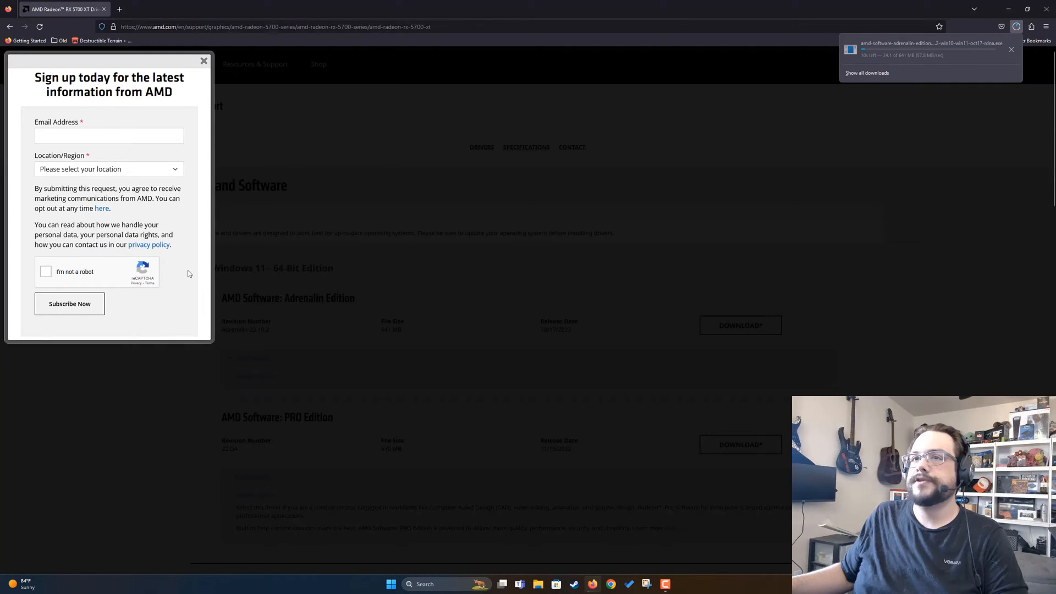
pyautogui.click(204, 61)
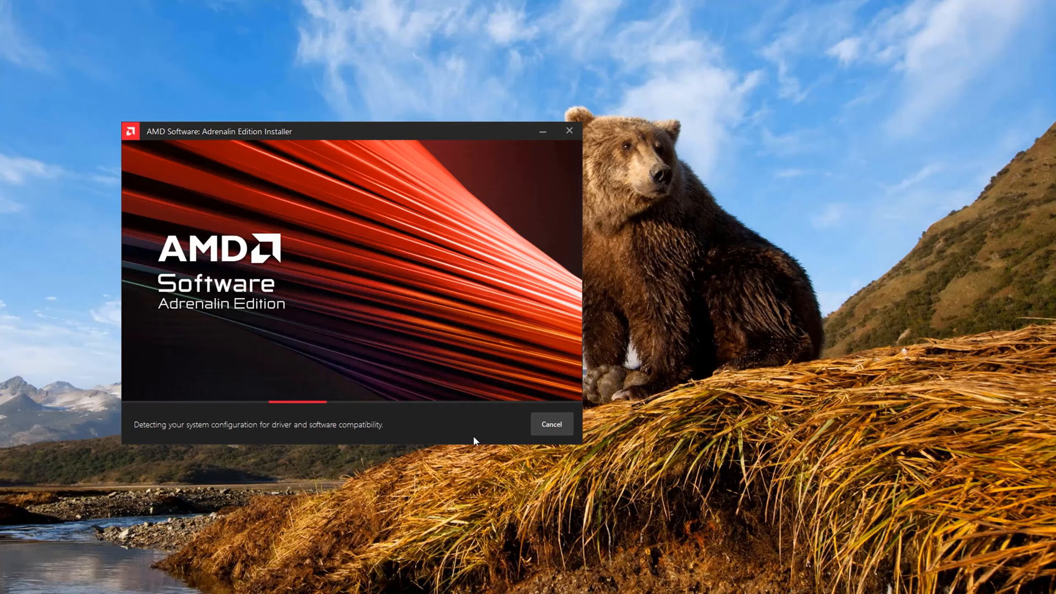
pyautogui.moveTo(410, 442)
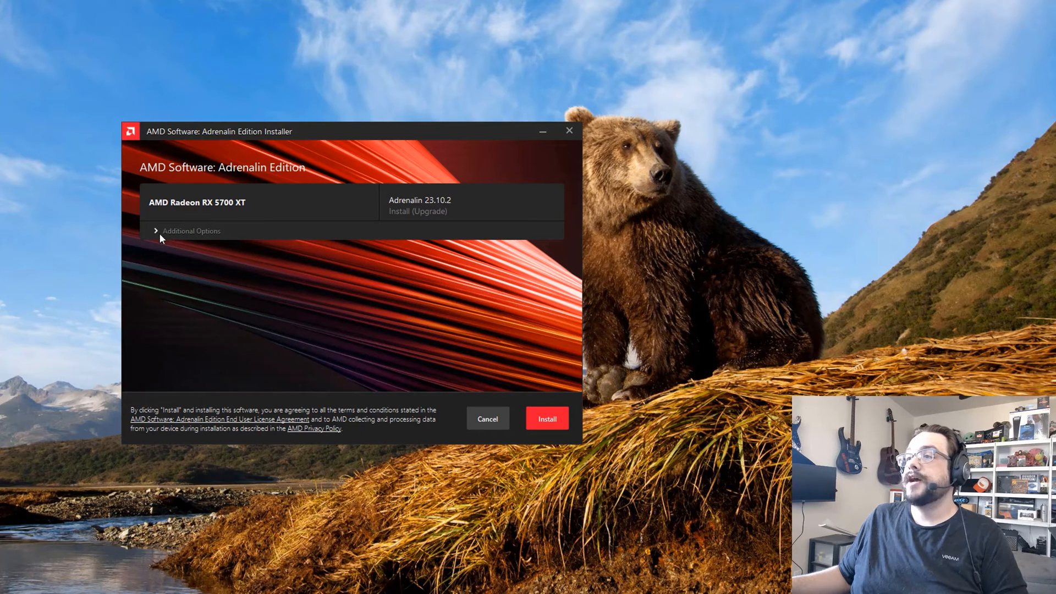
# Step: Expand Additional Options and keep Full Install as the install type
pyautogui.click(190, 230)
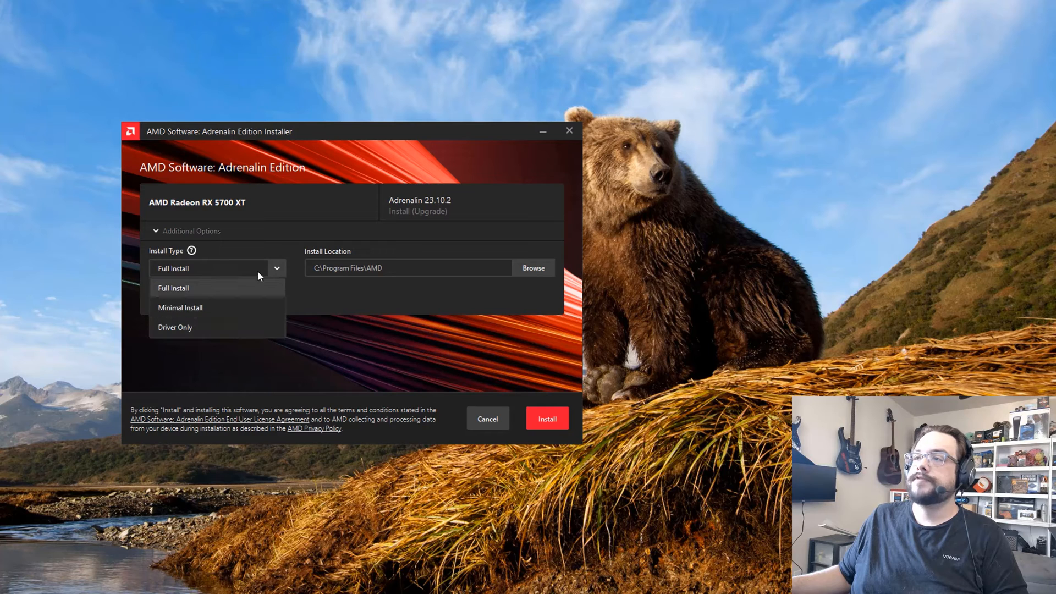
pyautogui.click(173, 287)
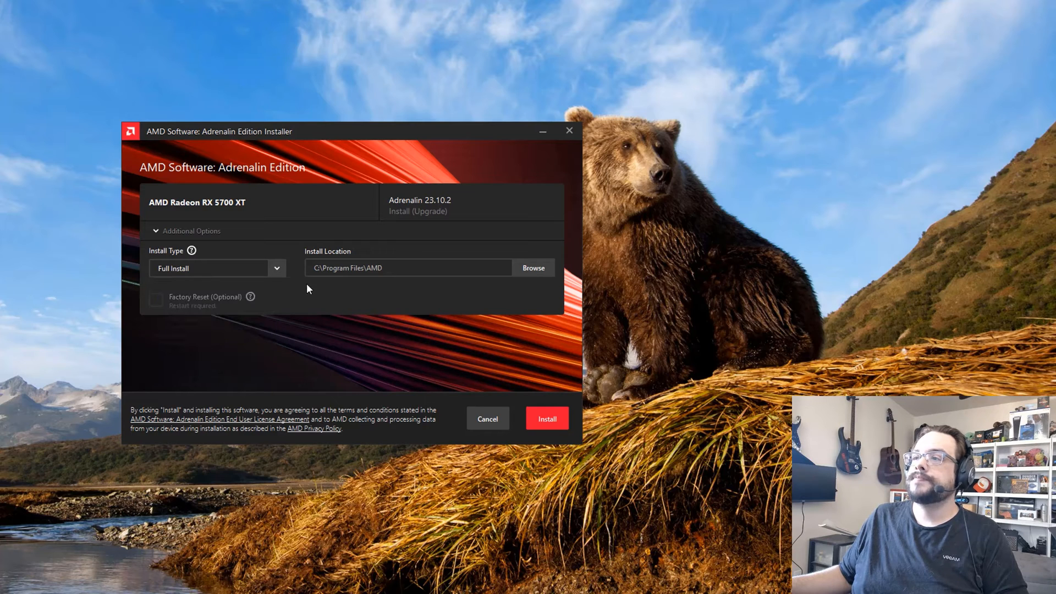
pyautogui.moveTo(532, 268)
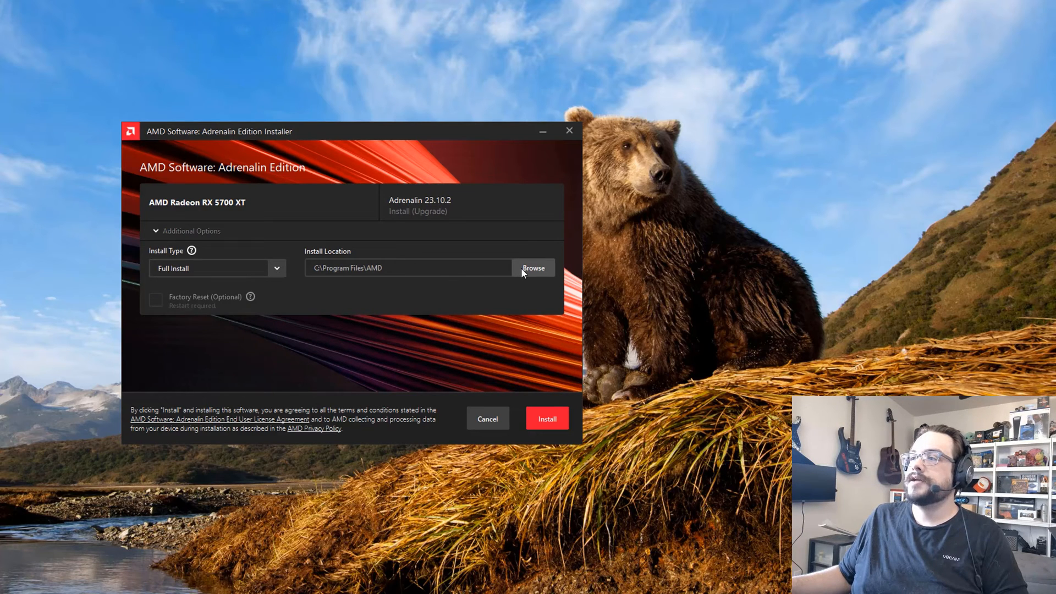
# Step: Browse up to Program Files and create a new AMD2 folder as the install location
pyautogui.click(532, 268)
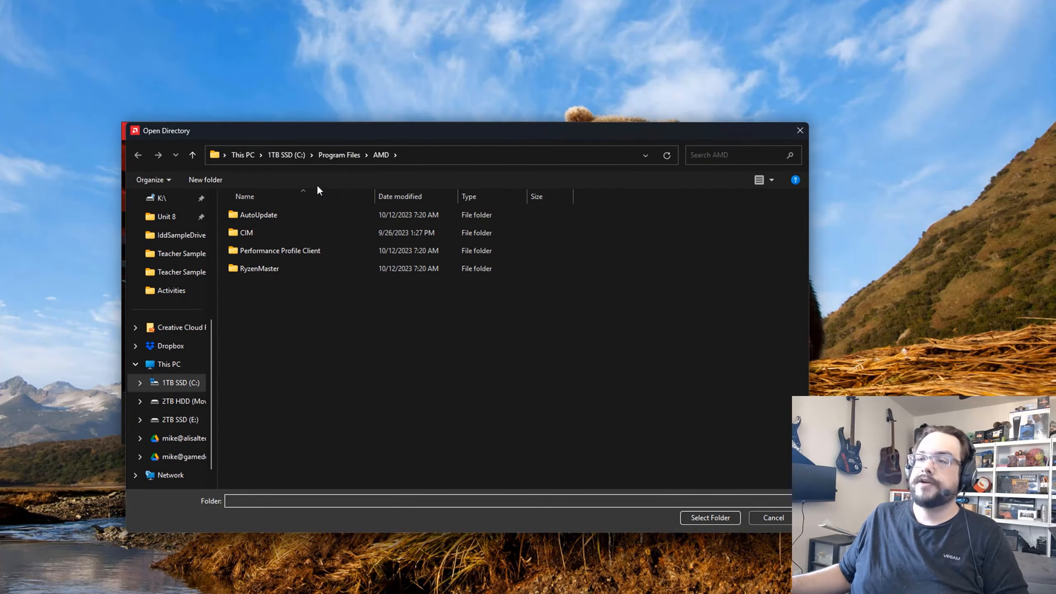
pyautogui.click(339, 155)
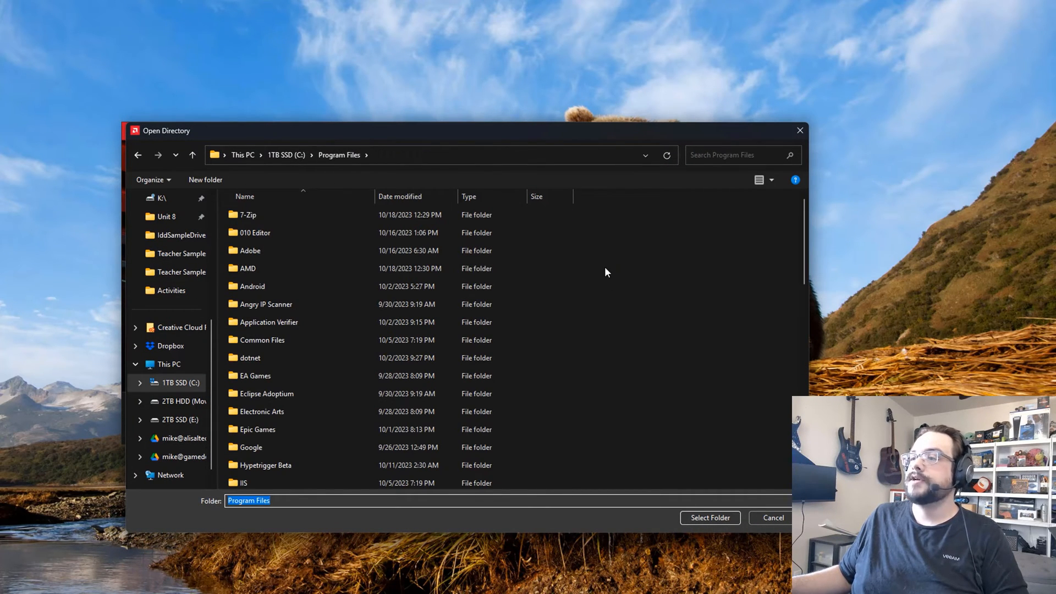
pyautogui.moveTo(206, 180)
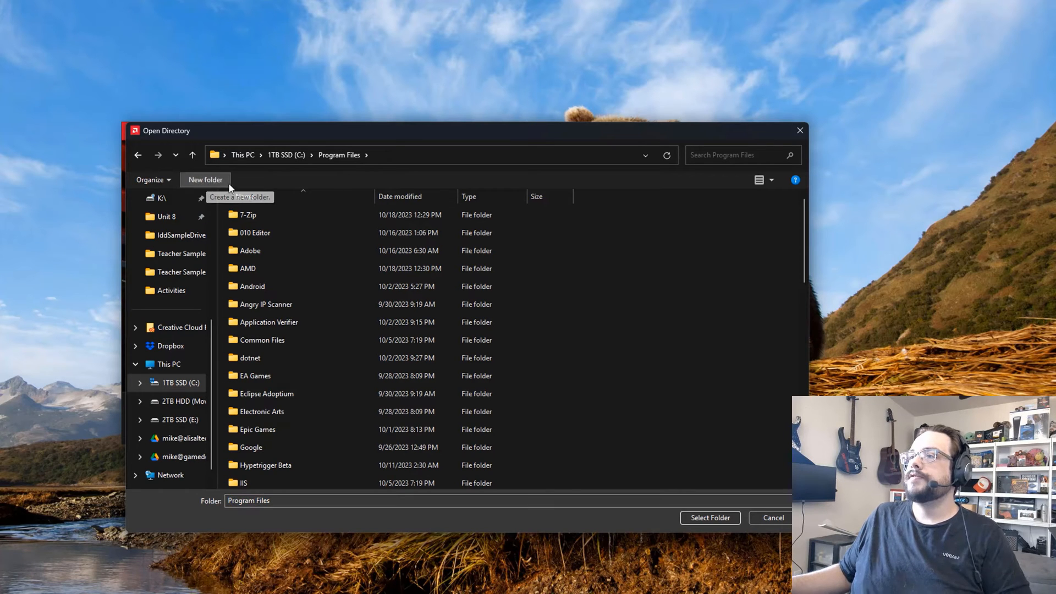
pyautogui.click(205, 179)
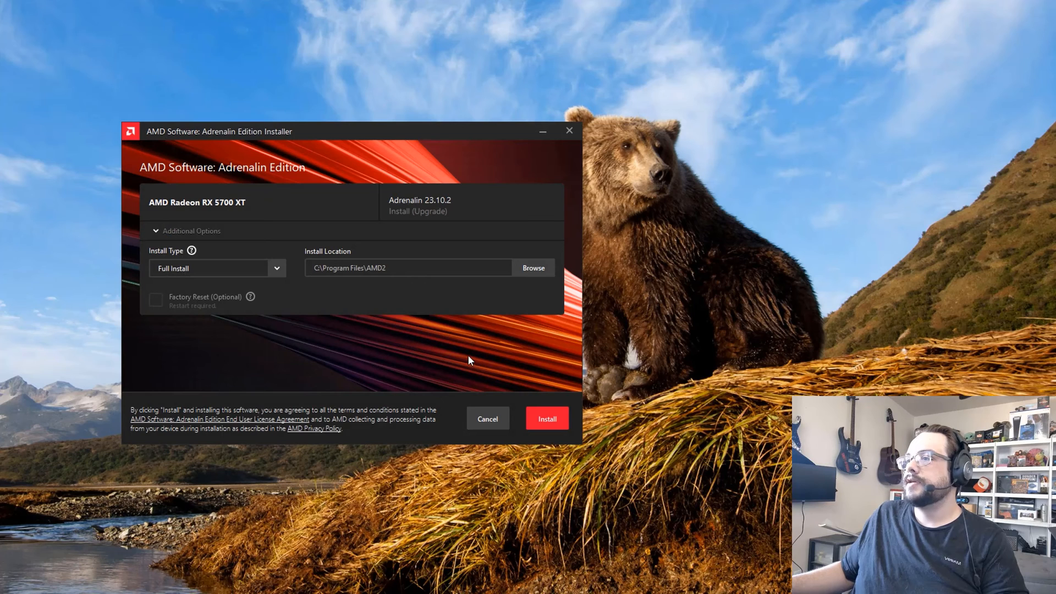
pyautogui.moveTo(377, 295)
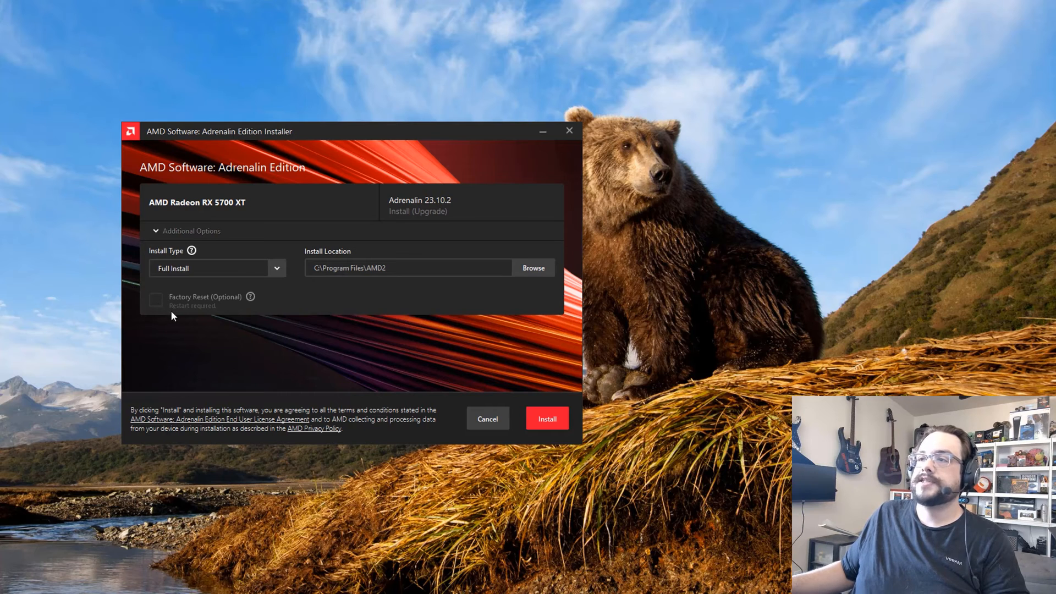
pyautogui.moveTo(157, 310)
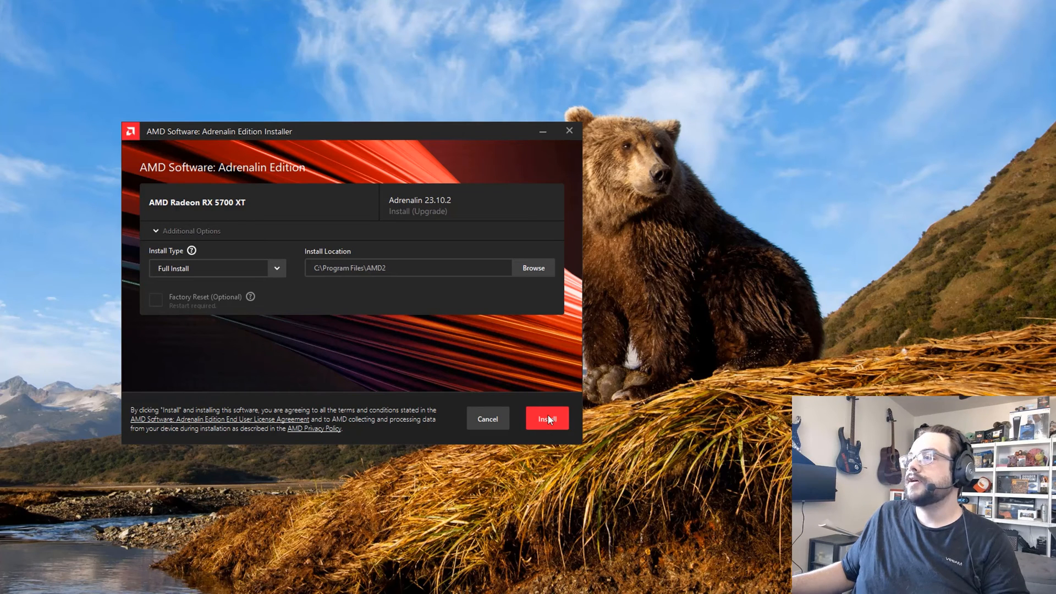
# Step: Start installing Adrenalin 23.10.2 into C:\Program Files\AMD2
pyautogui.click(547, 418)
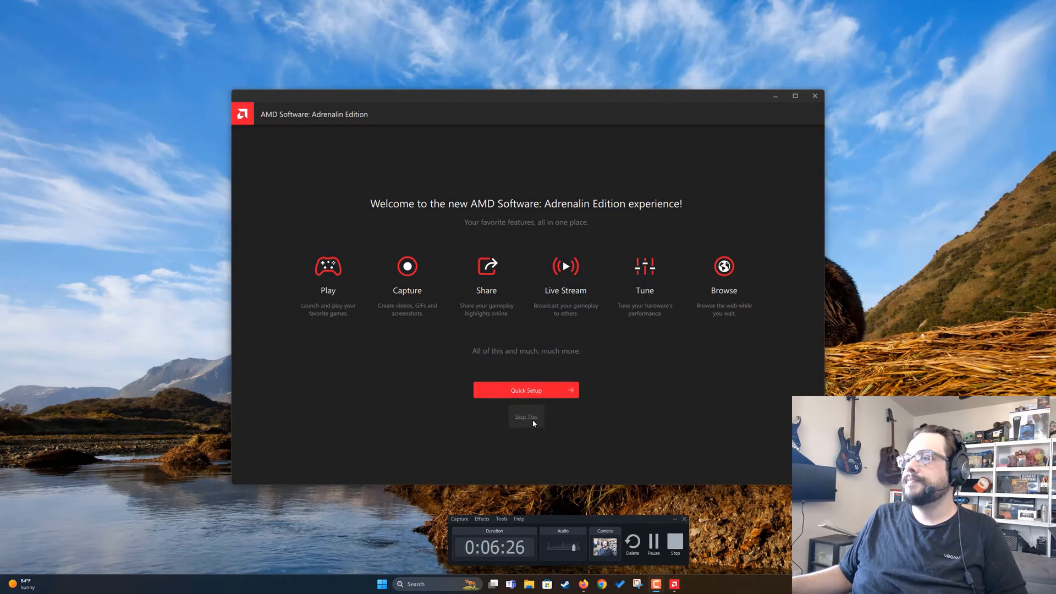
# Step: Skip Quick Setup to land on the Home page showing driver 23.10.2 Up To Date
pyautogui.click(526, 416)
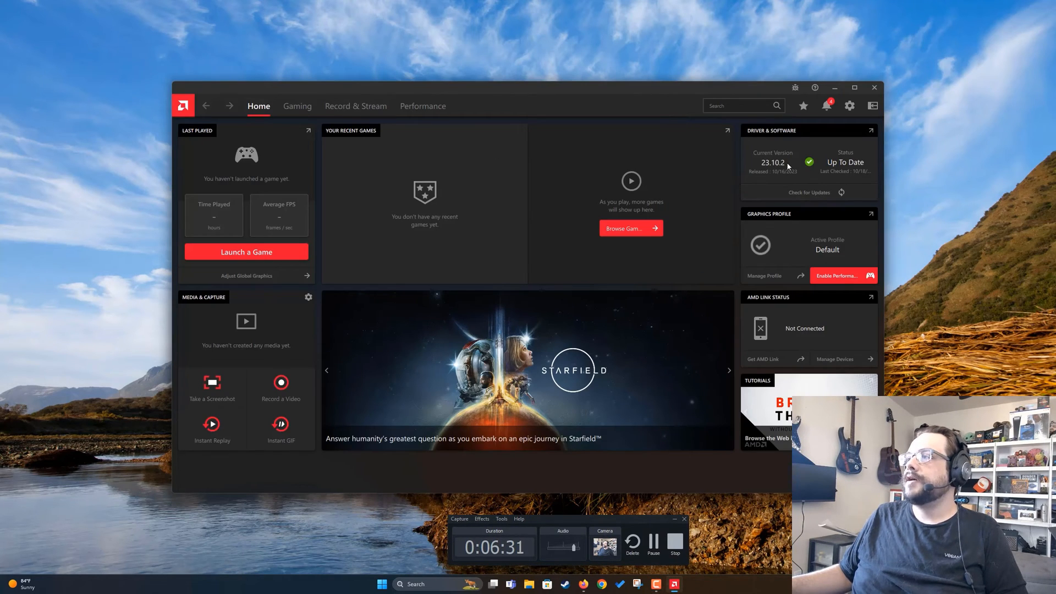